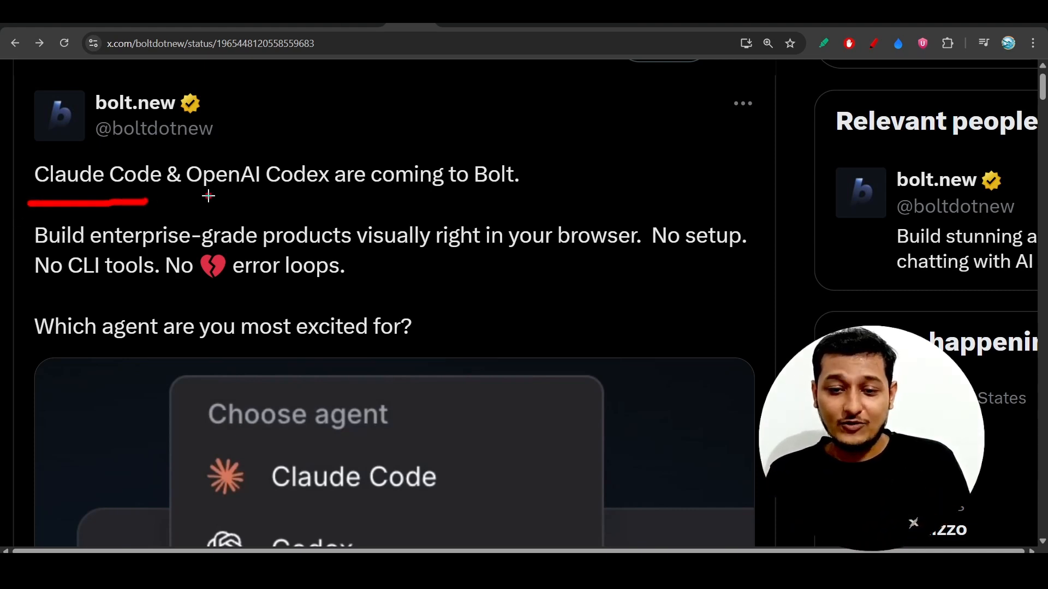
- Underline Claude Code and the other key phrases in Bolt.new's announcement tweet
left_click_drag(214, 196, 347, 196)
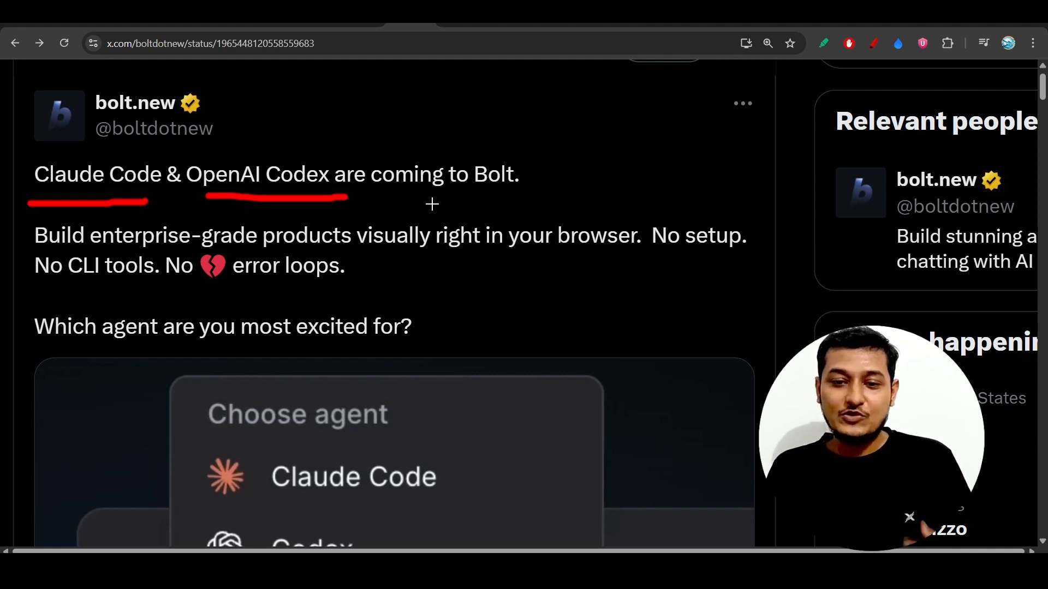
scroll("down", 3)
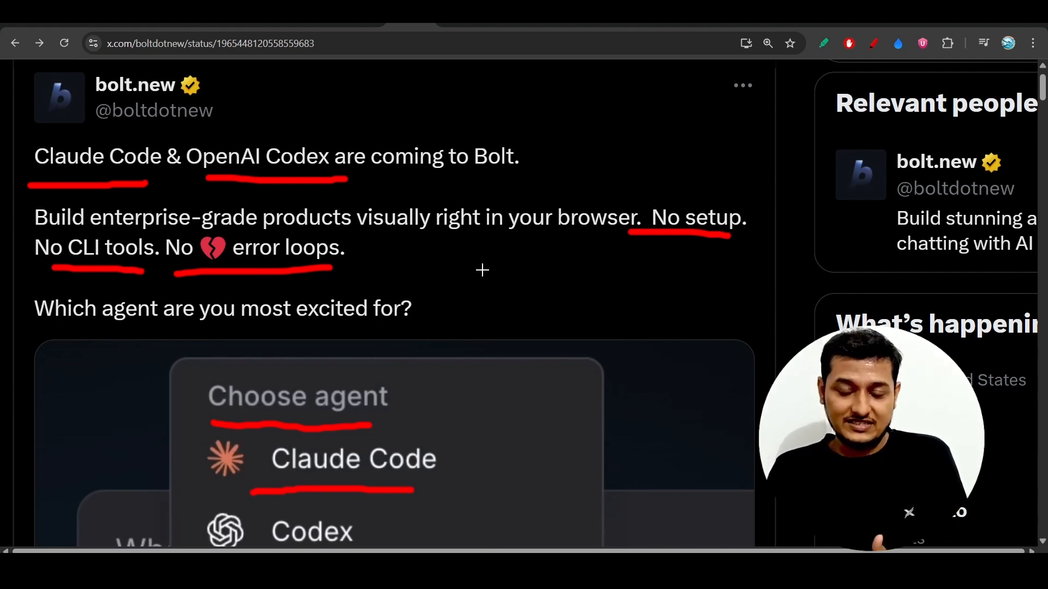
scroll("down", 3)
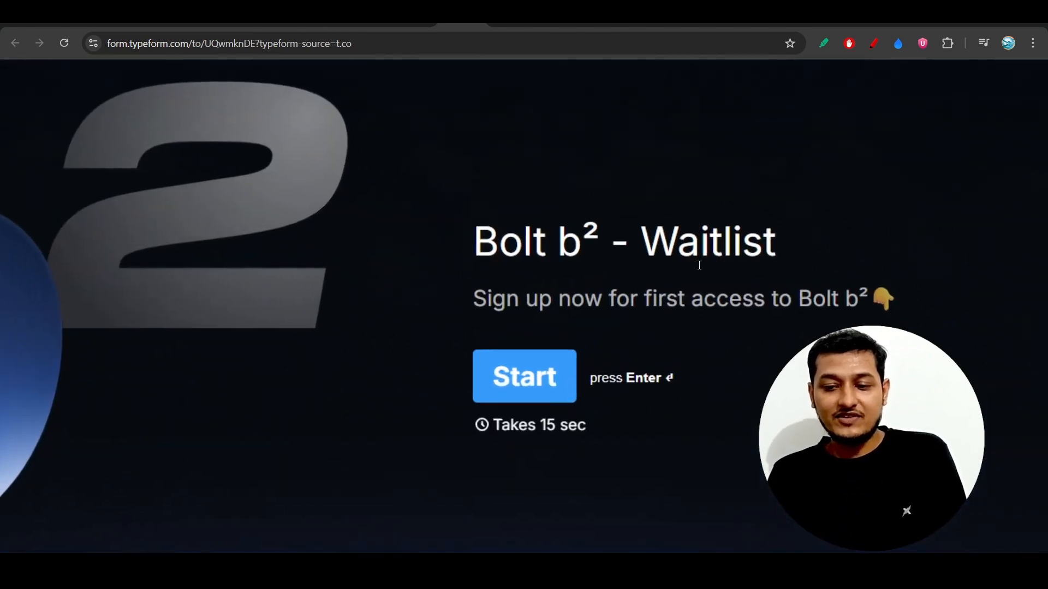
- Mark the heading on the Bolt b² waitlist landing page
left_click_drag(475, 243, 598, 242)
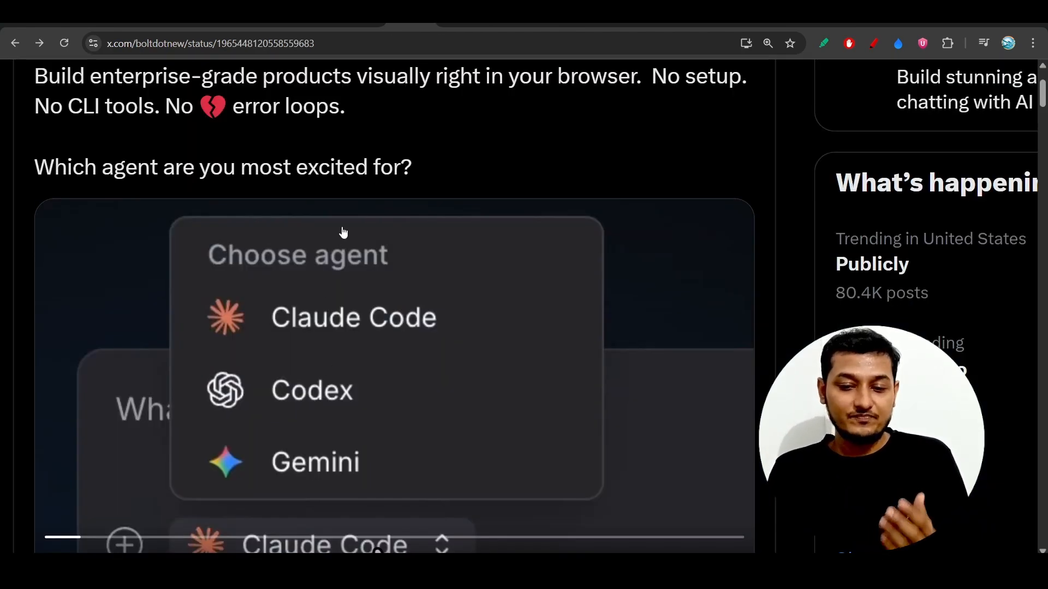
mouse_move(394, 347)
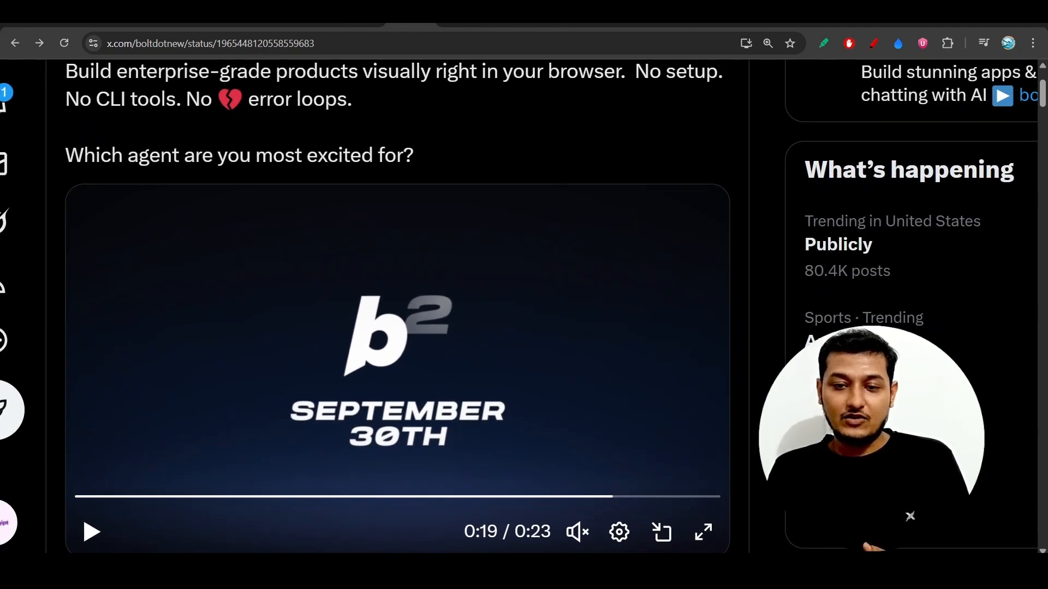
- Scroll to the embedded demo video and let it play to the September 30th card
scroll("down", 3)
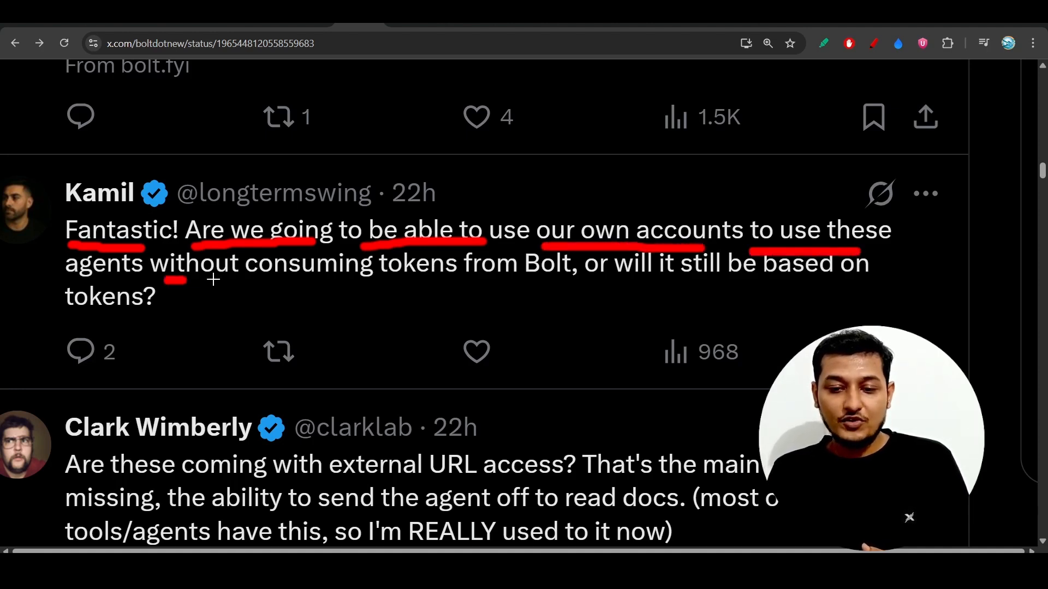
- Underline Kamil's reply asking about running the agents on his own accounts
left_click_drag(171, 280, 575, 288)
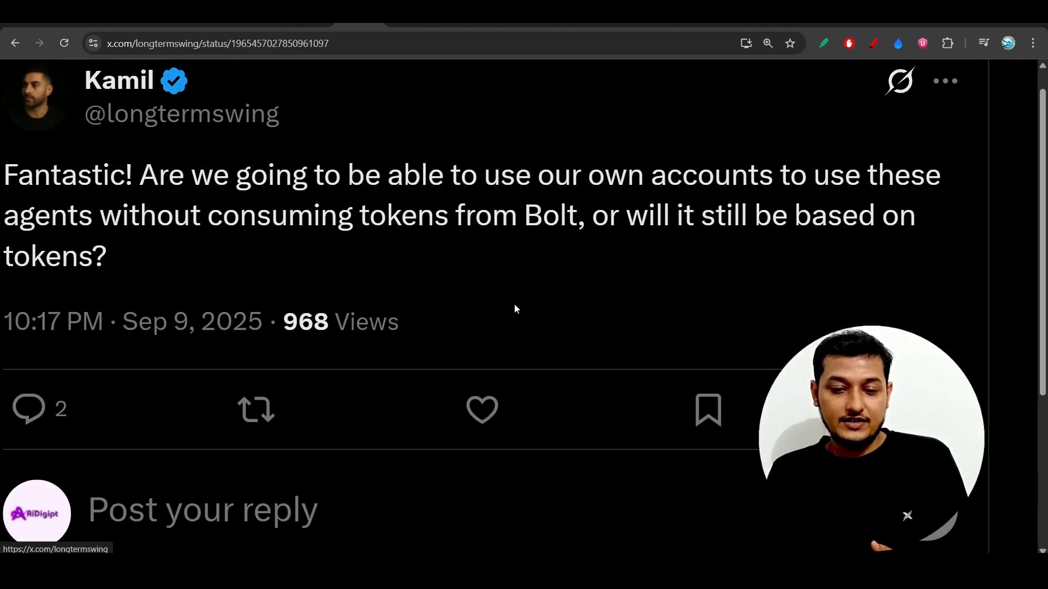
- Scroll the reply thread to Bolt's 'Nope! The agents are built directly into the Bolt UI' answer
scroll("down", 3)
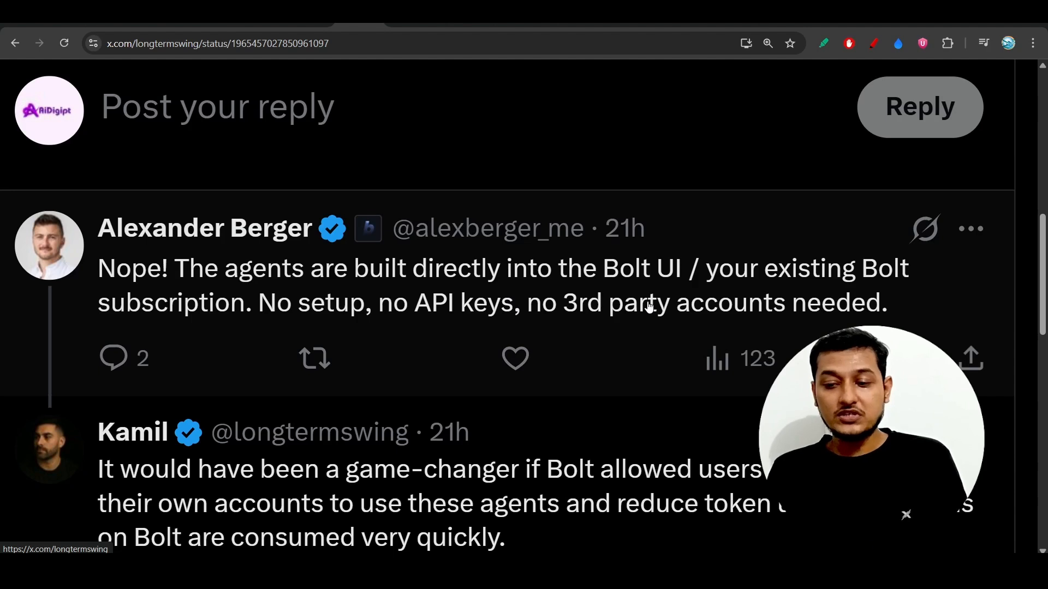
scroll("down", 3)
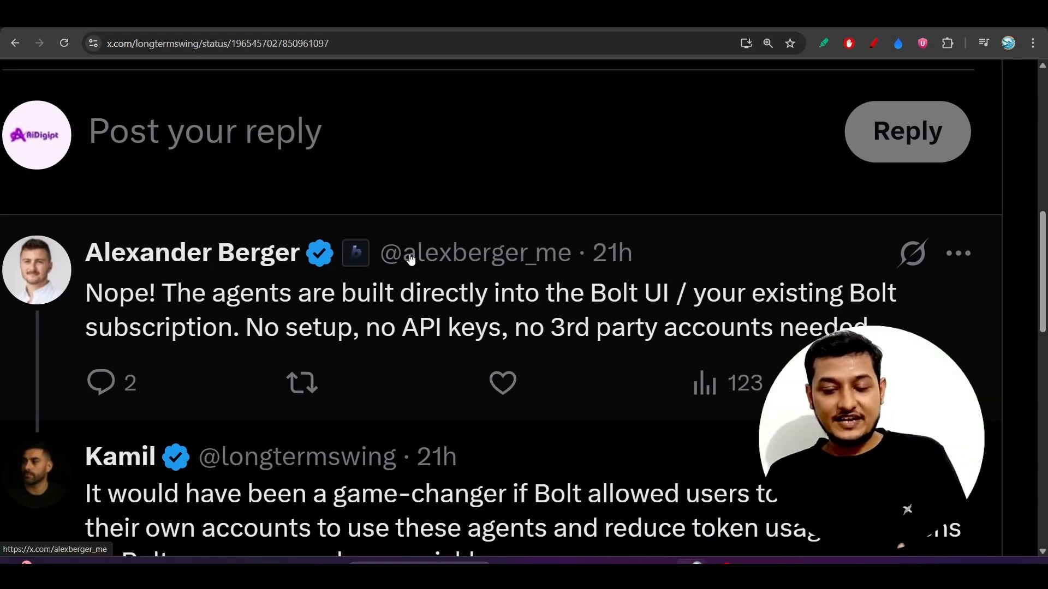
mouse_move(347, 346)
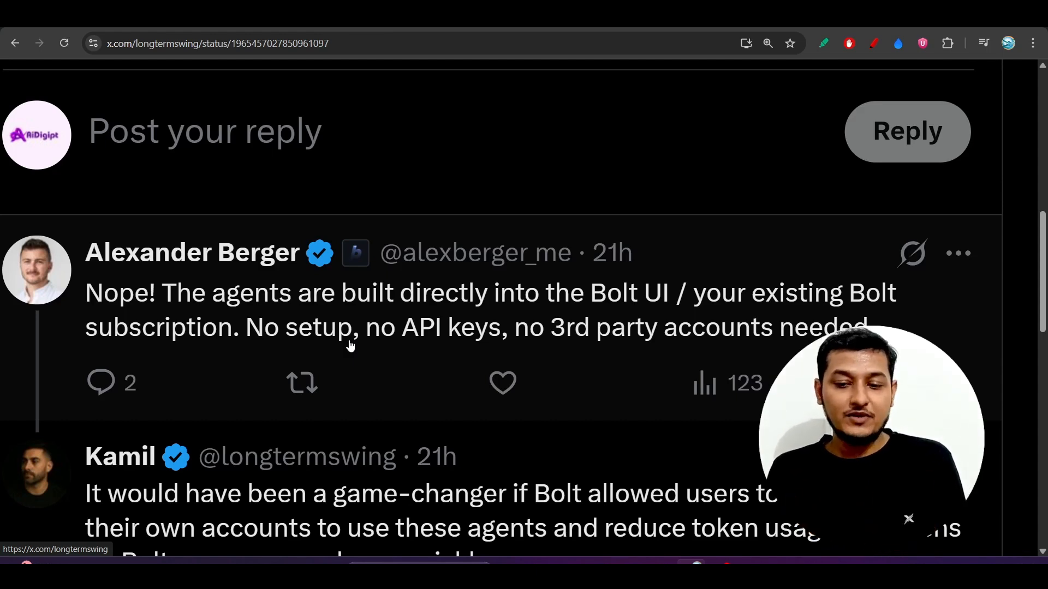
mouse_move(419, 275)
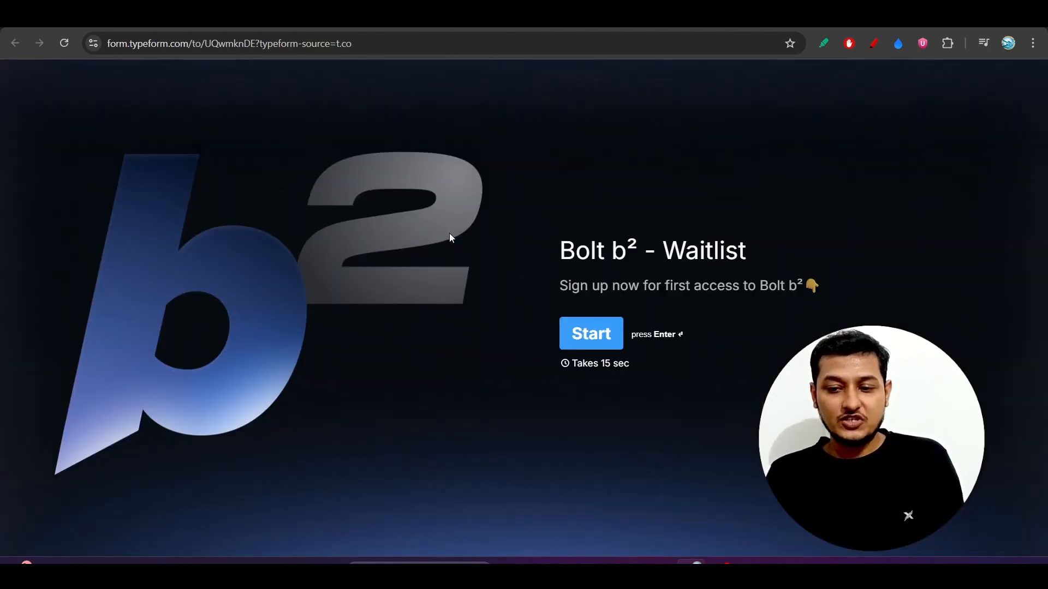
mouse_move(616, 164)
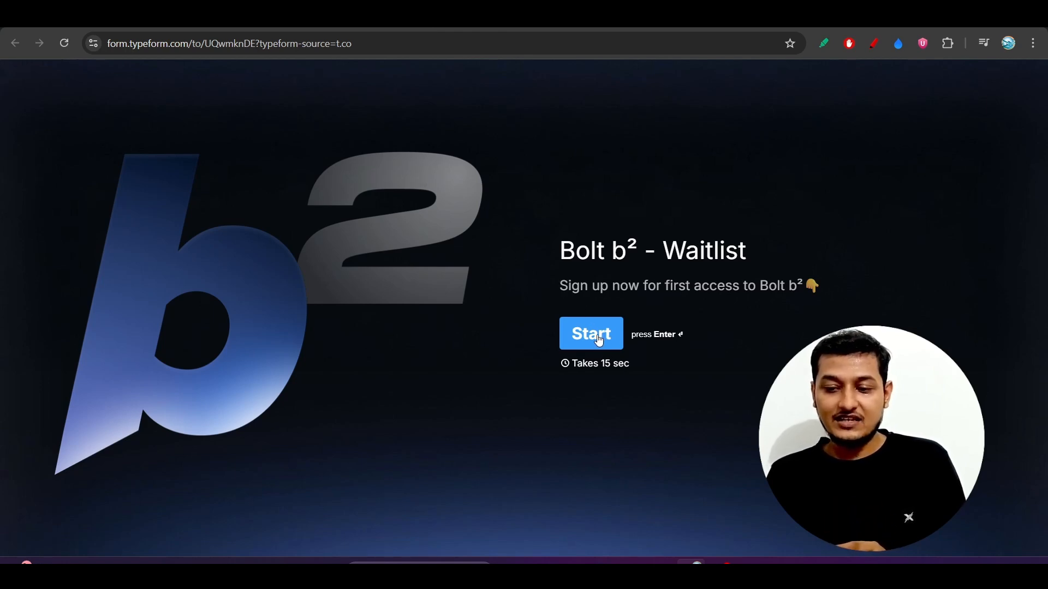
- Start the Bolt b² waitlist form and reach its email address question
left_click(590, 334)
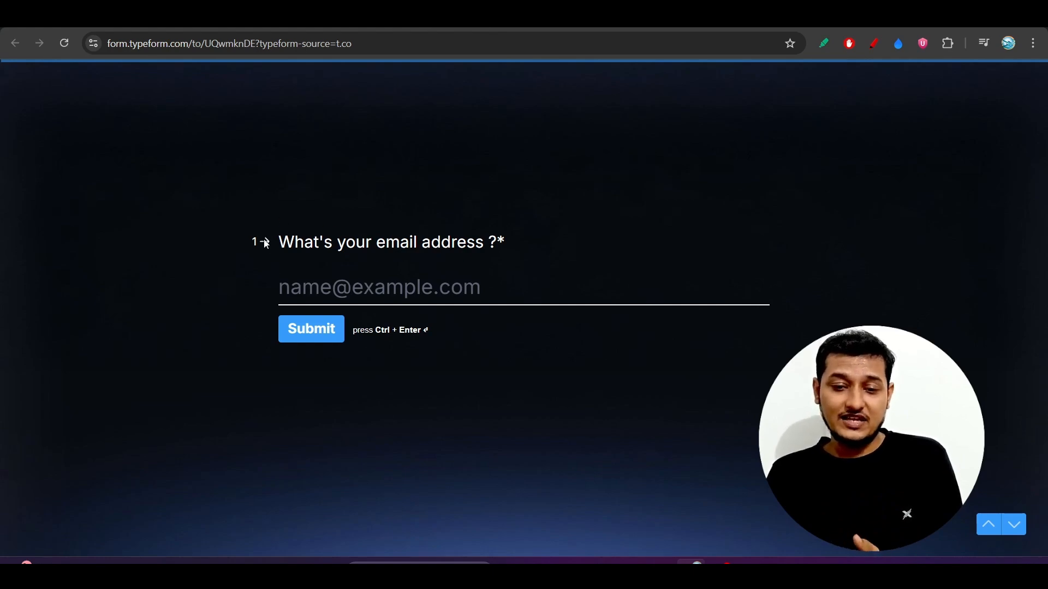
left_click(379, 287)
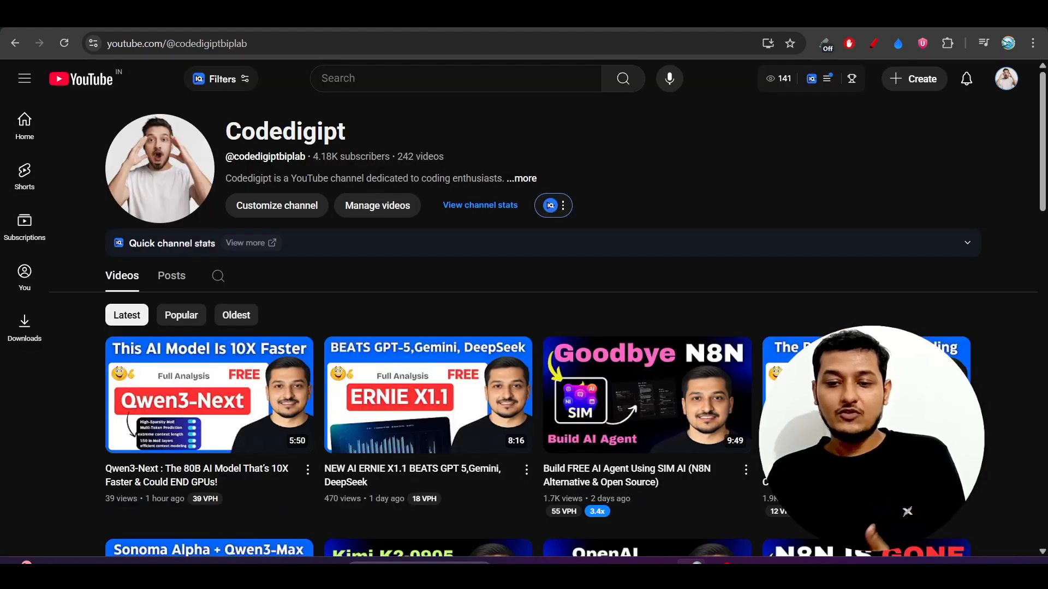
mouse_move(659, 166)
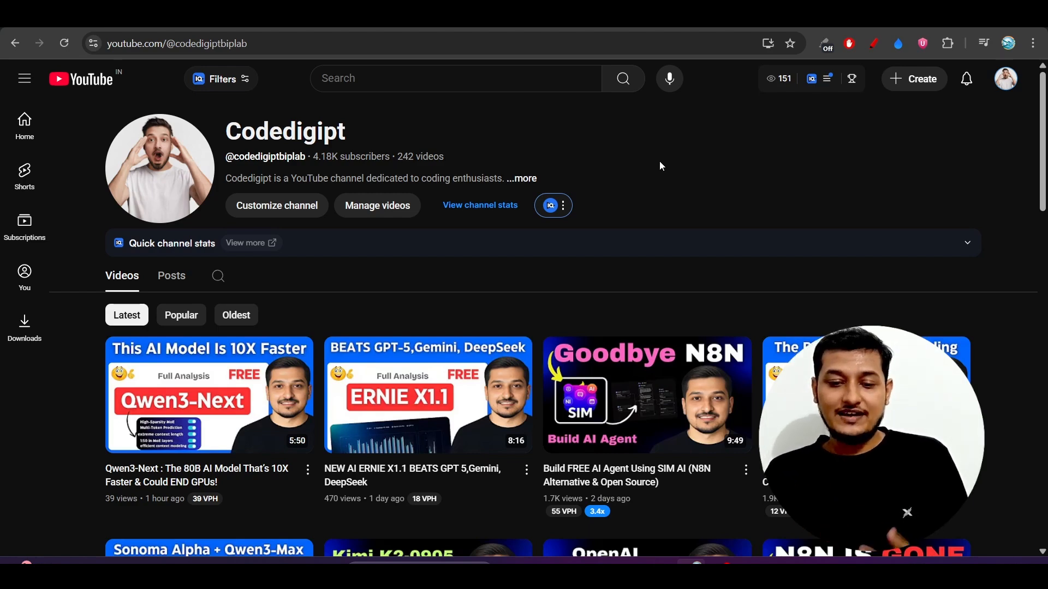
- Scroll the Codedigipt channel page down to its Latest videos grid
scroll("down", 3)
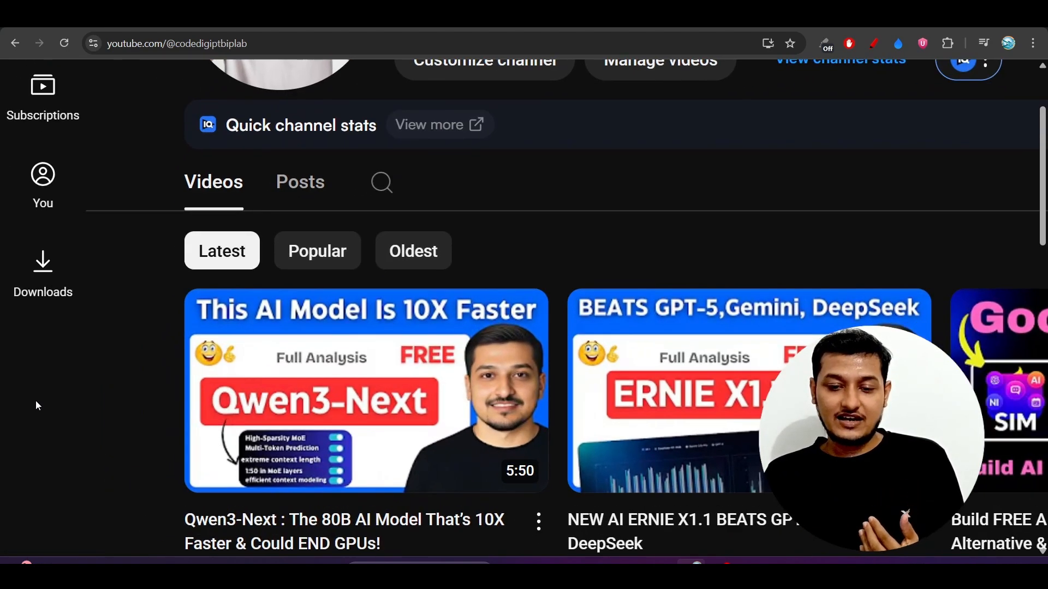
scroll("down", 3)
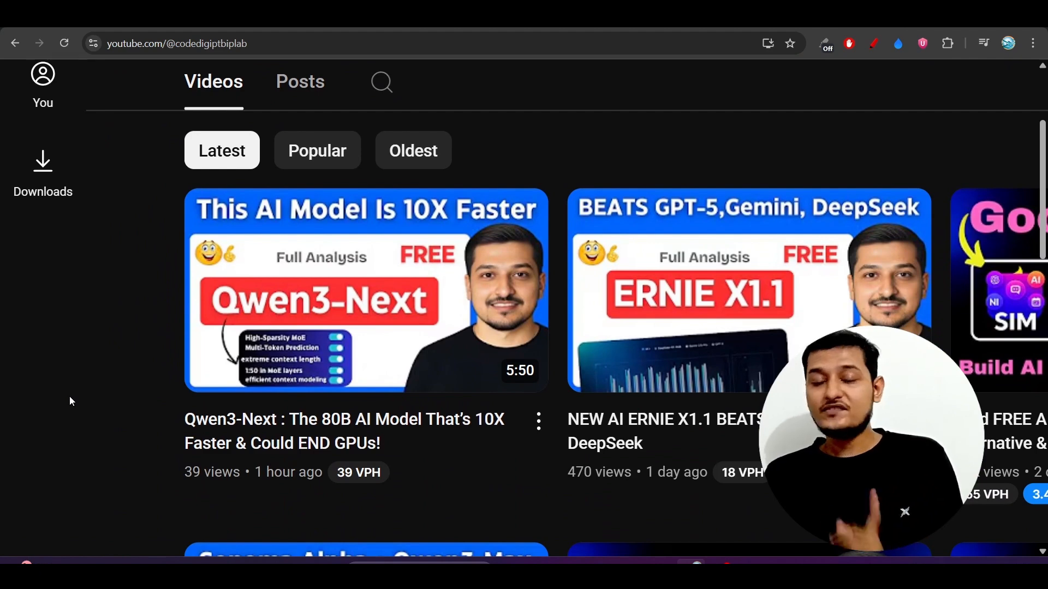